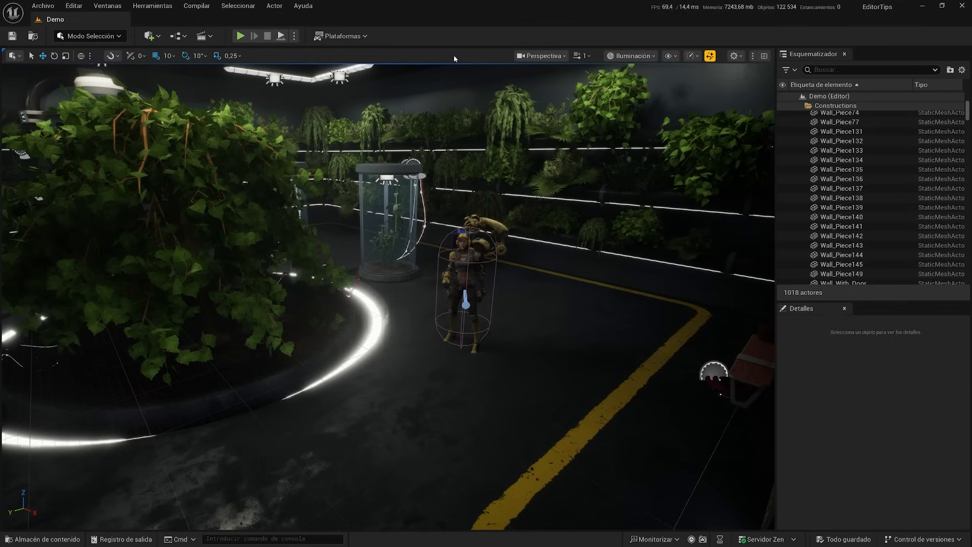
Run the console command language=en to switch the editor interface to English
left_click(272, 538)
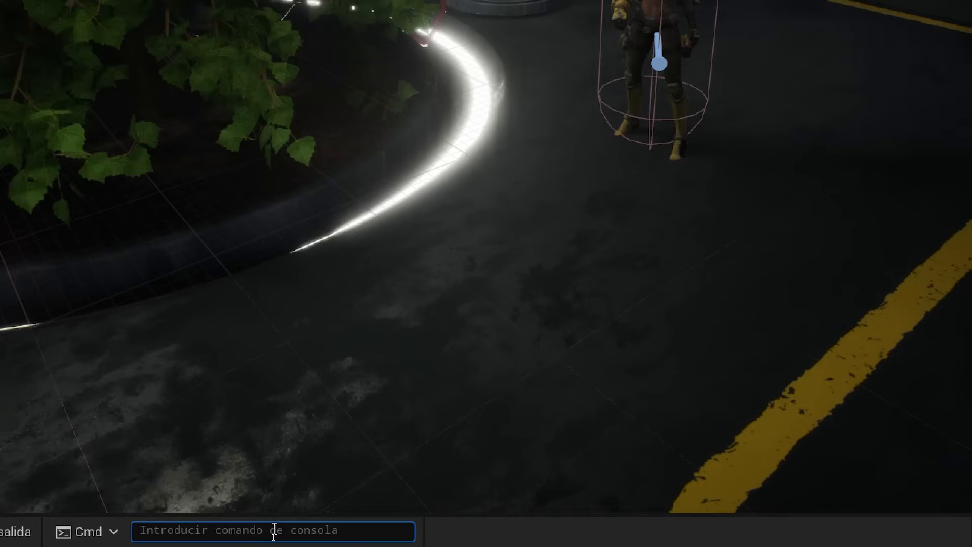
type("language=en")
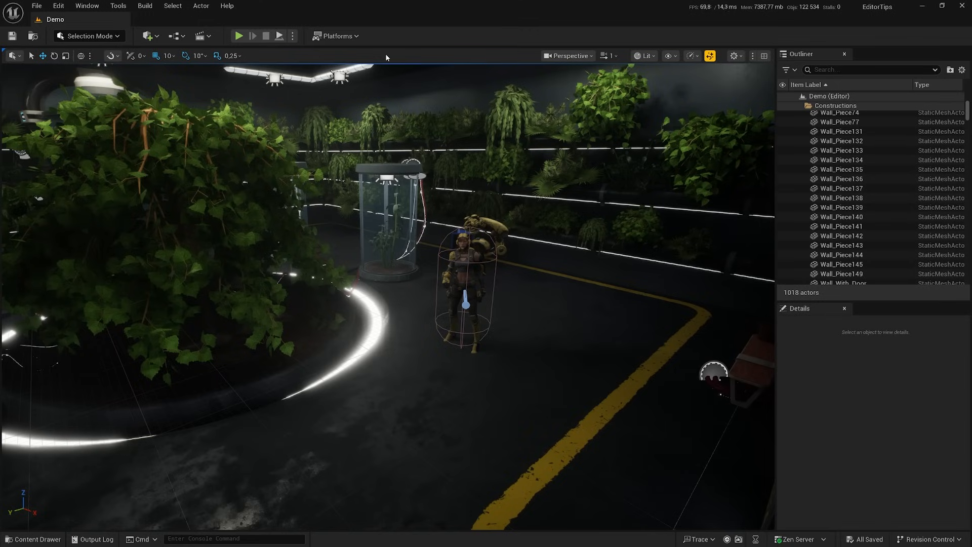
Raise Application Scale from 1.0 to 1.2 in Editor Preferences > Appearance
left_click(58, 6)
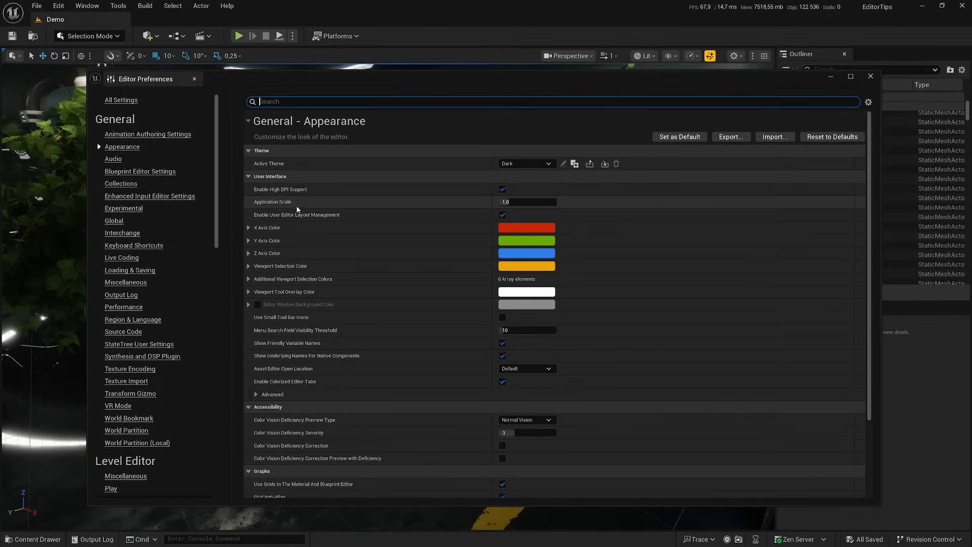
left_click(527, 201)
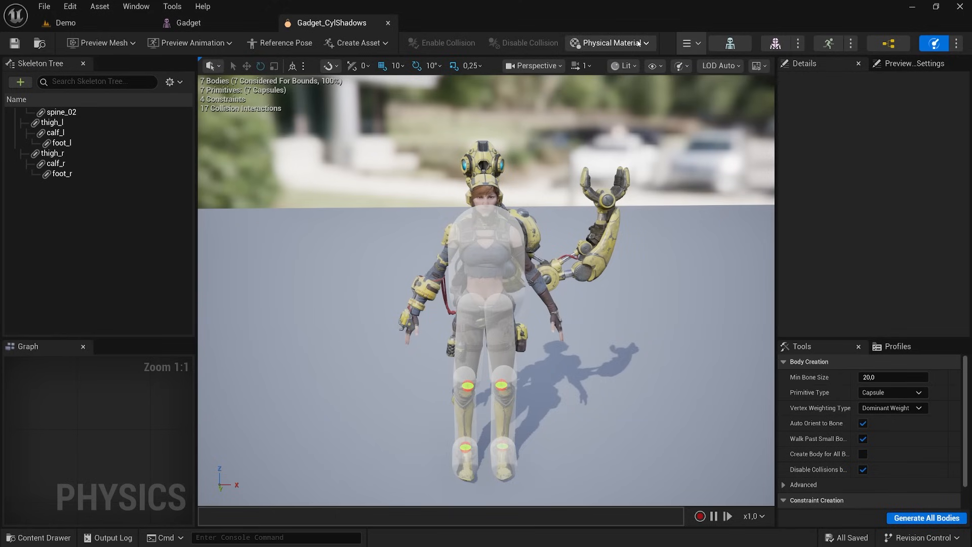
left_click(686, 44)
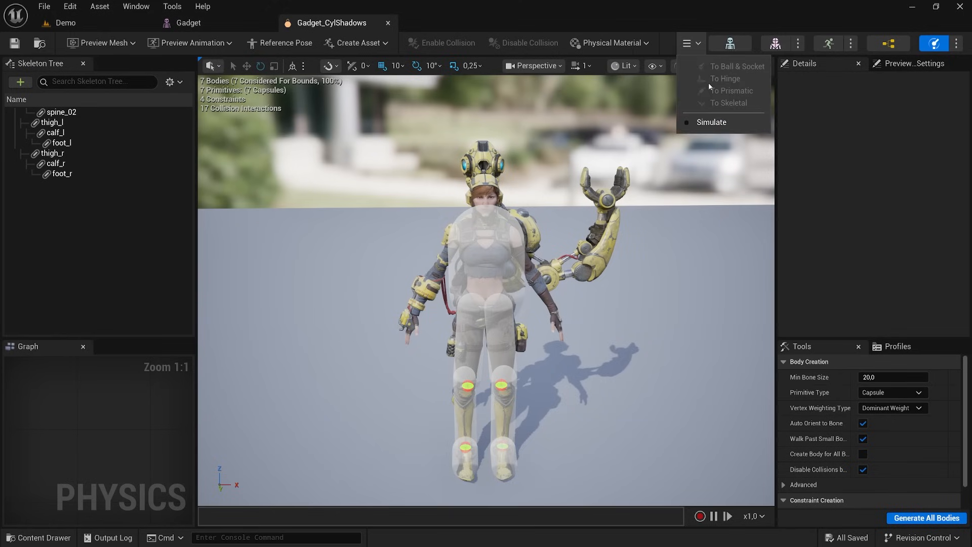
mouse_move(733, 91)
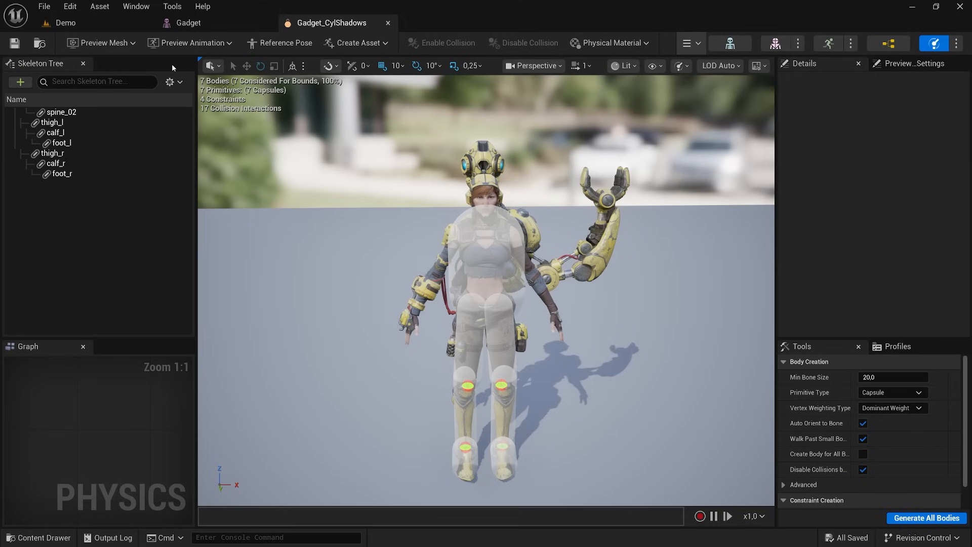
Enable Use Small Tool Bar Icons in the Editor Preferences Appearance settings
left_click(70, 6)
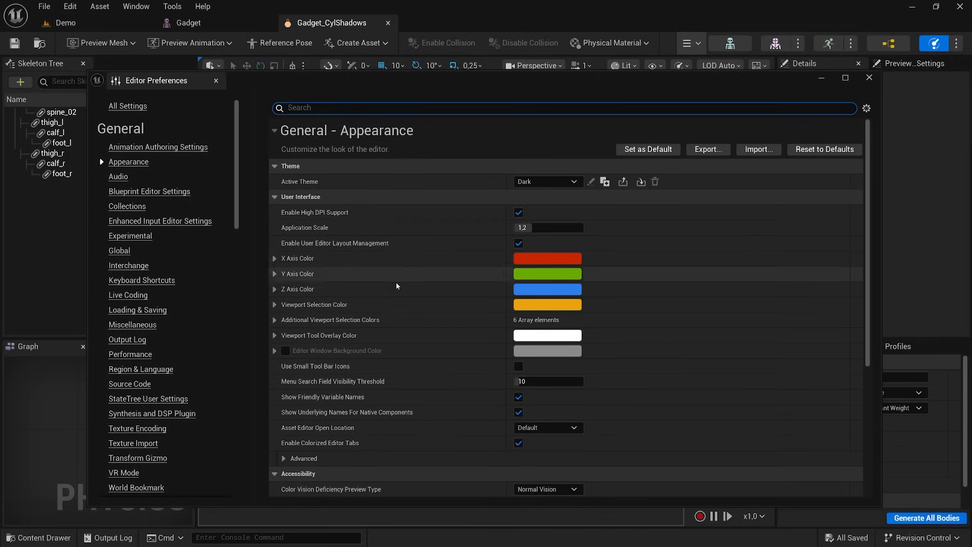
mouse_move(315, 366)
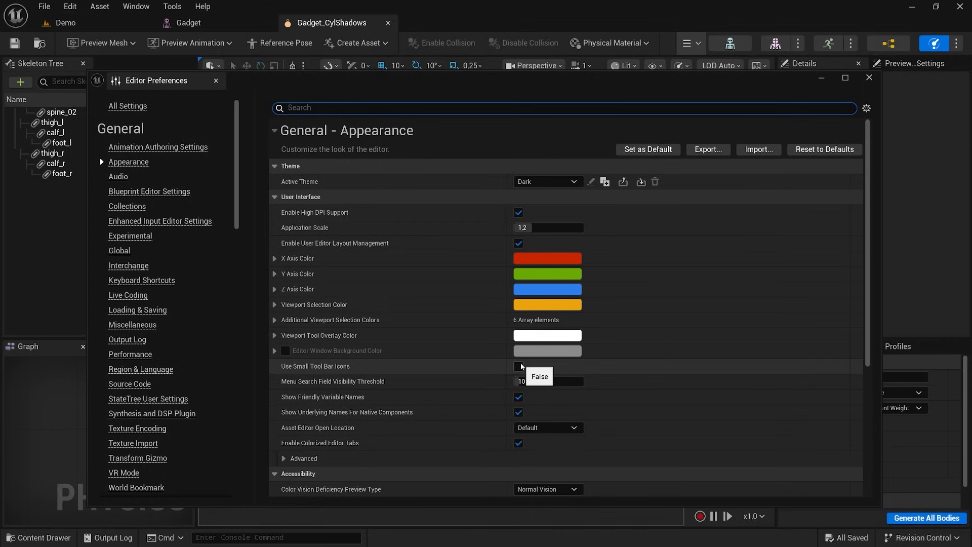
left_click(519, 366)
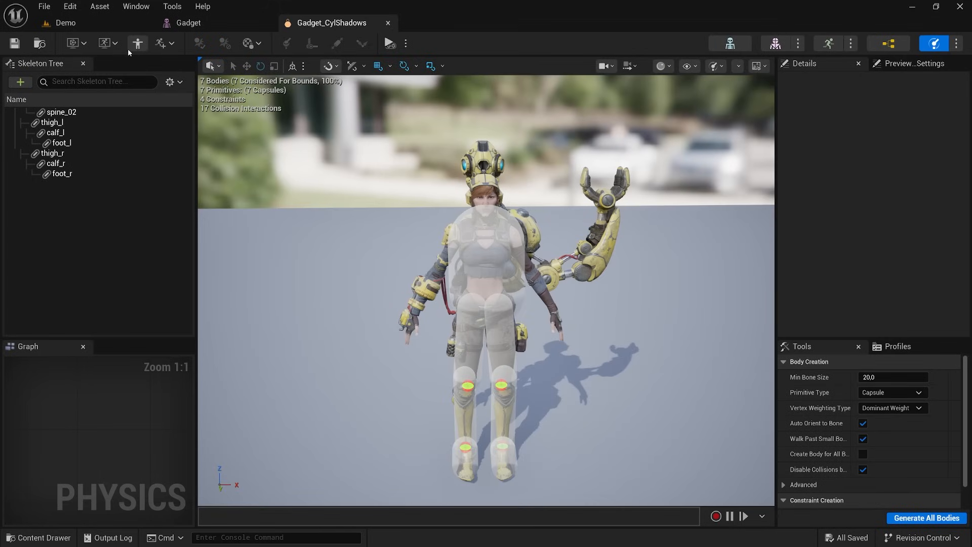
mouse_move(137, 44)
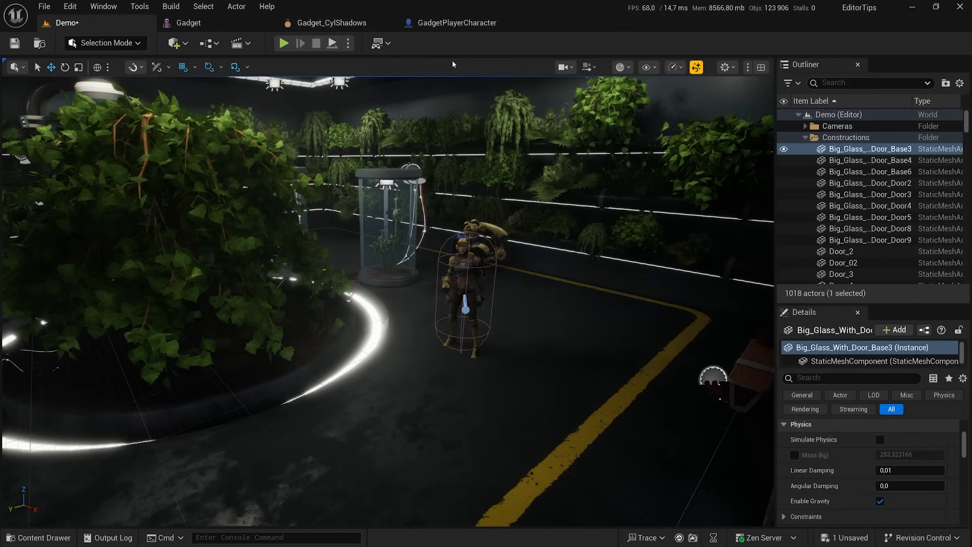
mouse_move(340, 71)
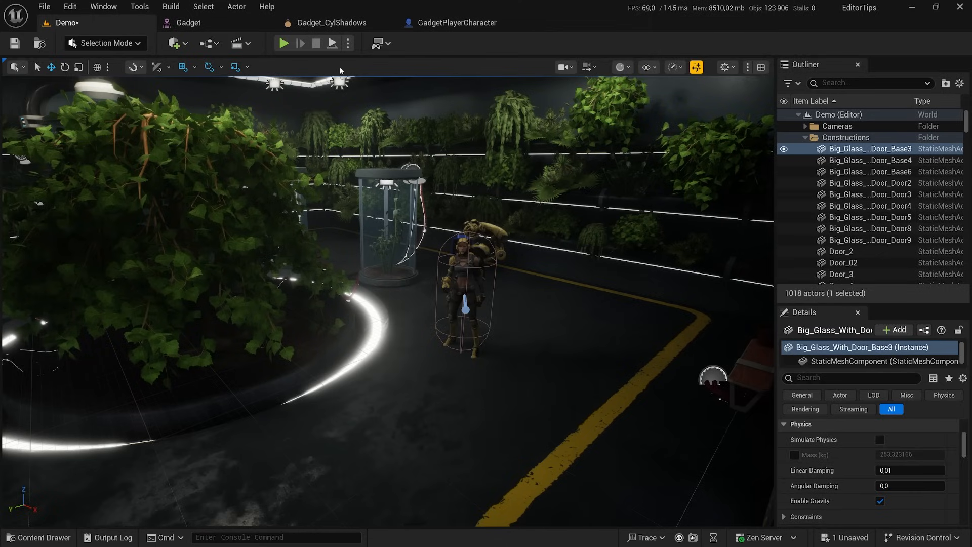
Add the Color Grading panel from the Window menu and dock it under the viewport
left_click(103, 7)
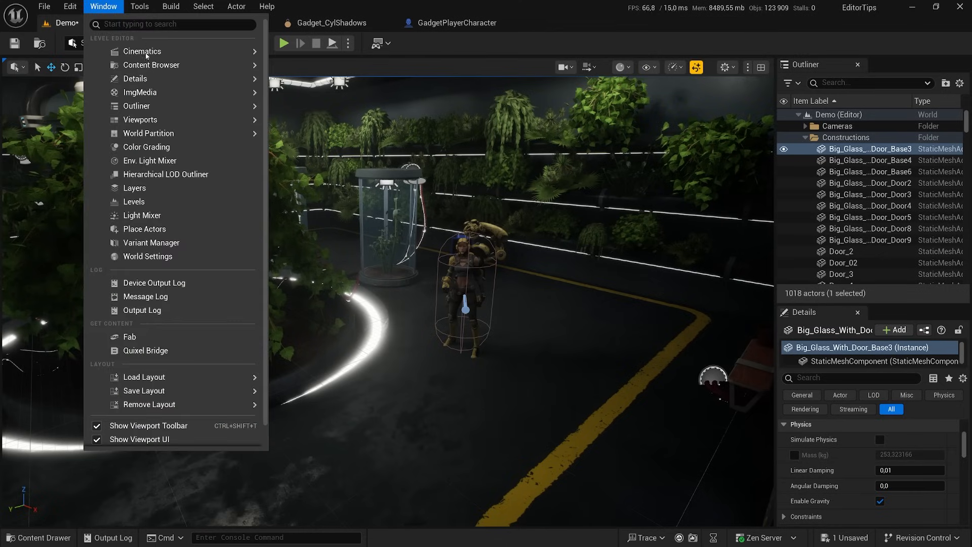
mouse_move(147, 147)
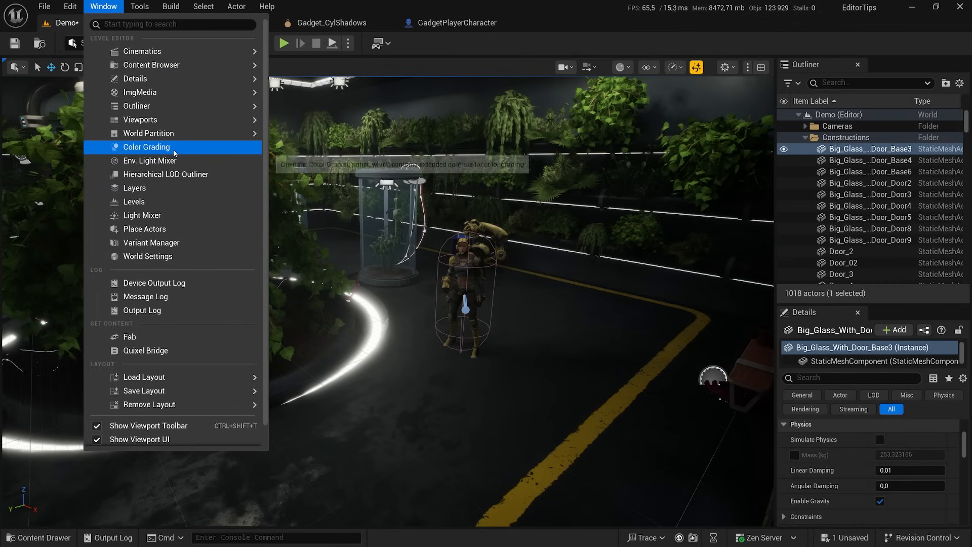
left_click(146, 147)
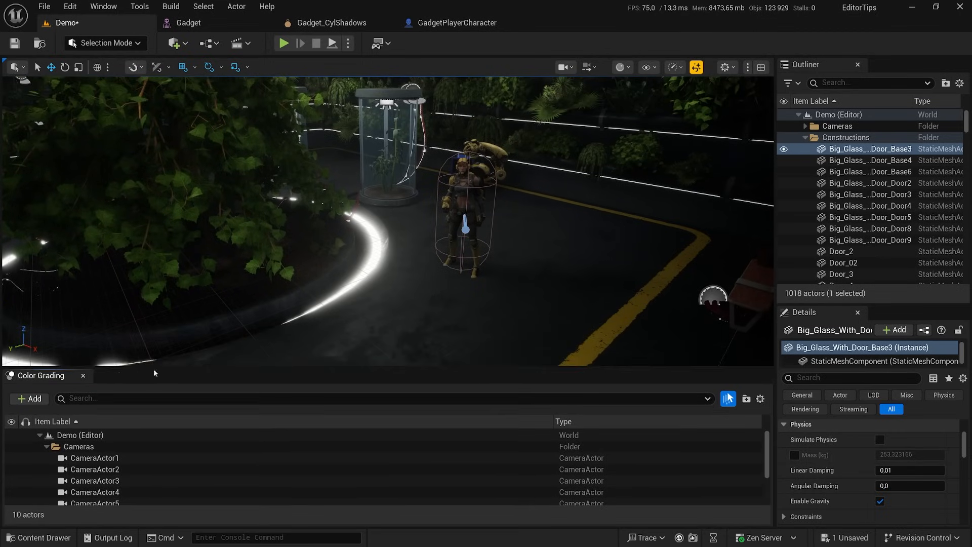
left_click(103, 6)
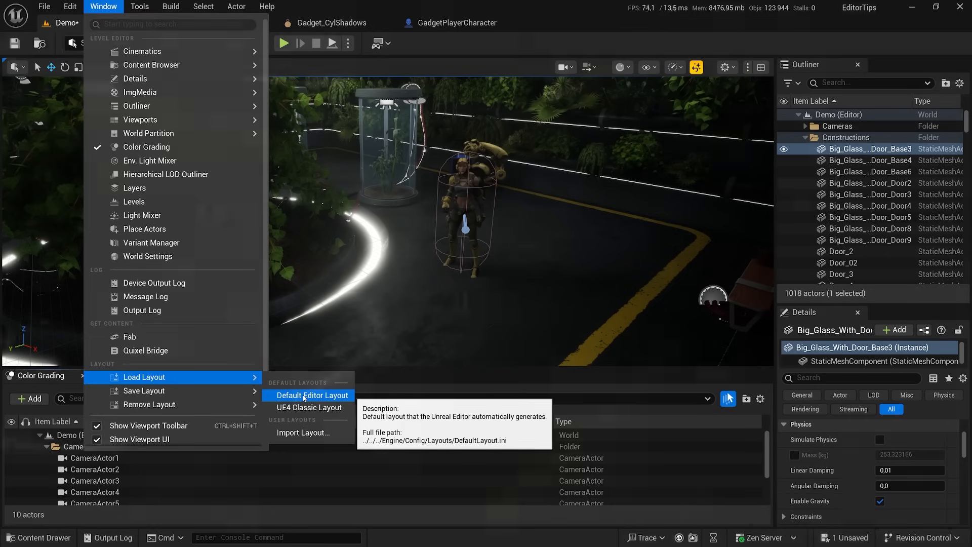
Load the Default Editor Layout, then browse the Save and Load Layout submenus
left_click(310, 396)
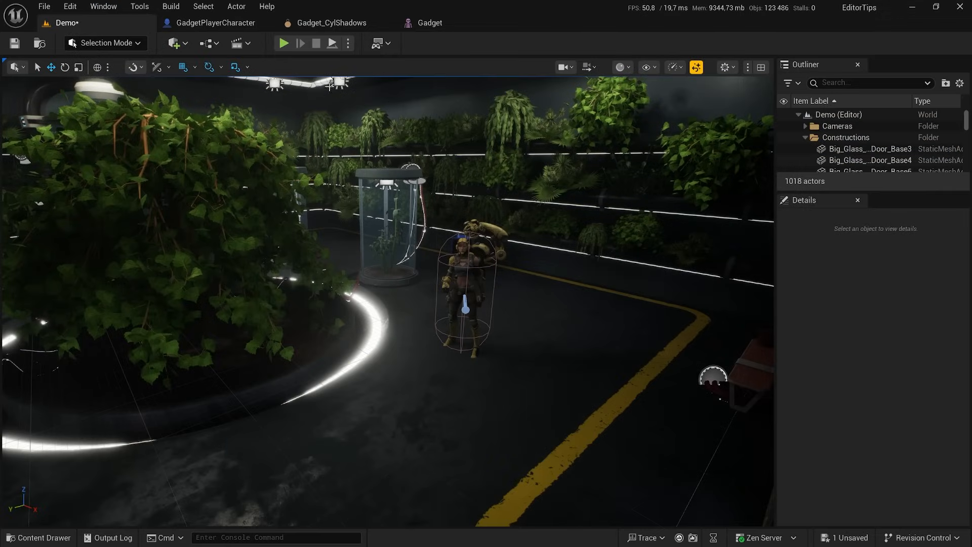
mouse_move(104, 6)
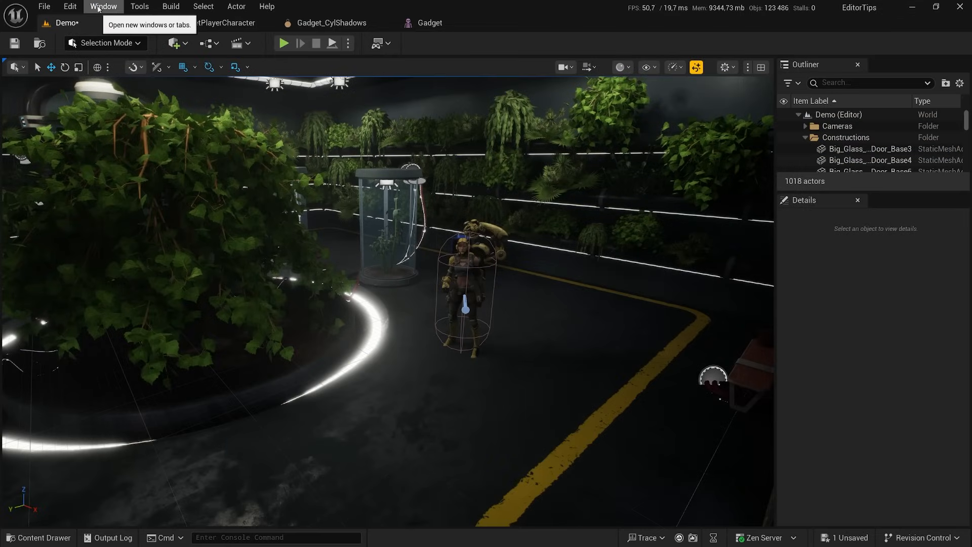
left_click(104, 6)
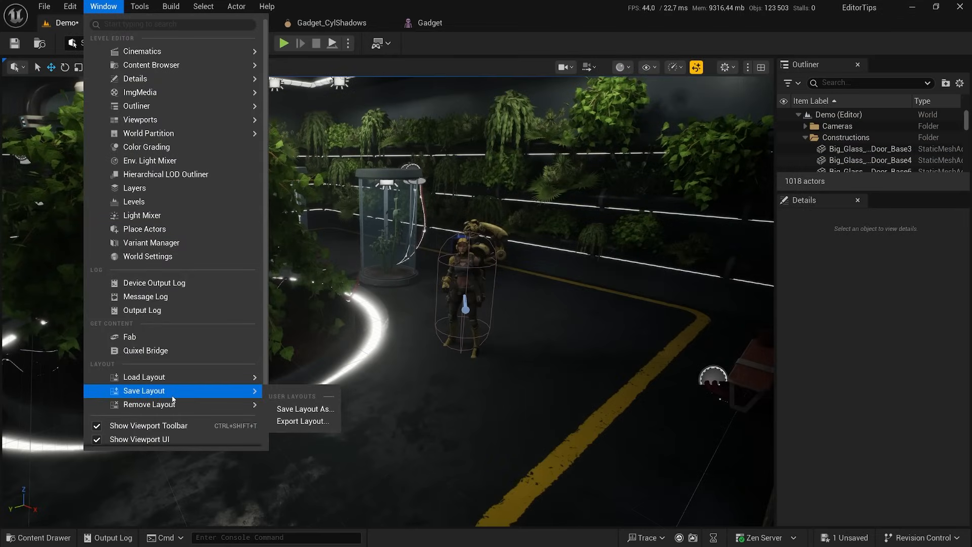
mouse_move(305, 408)
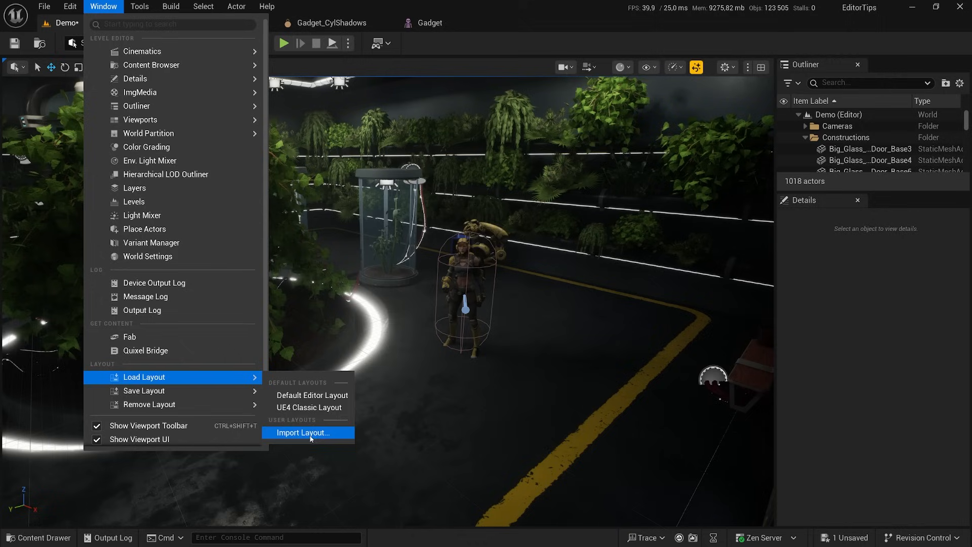
mouse_move(303, 433)
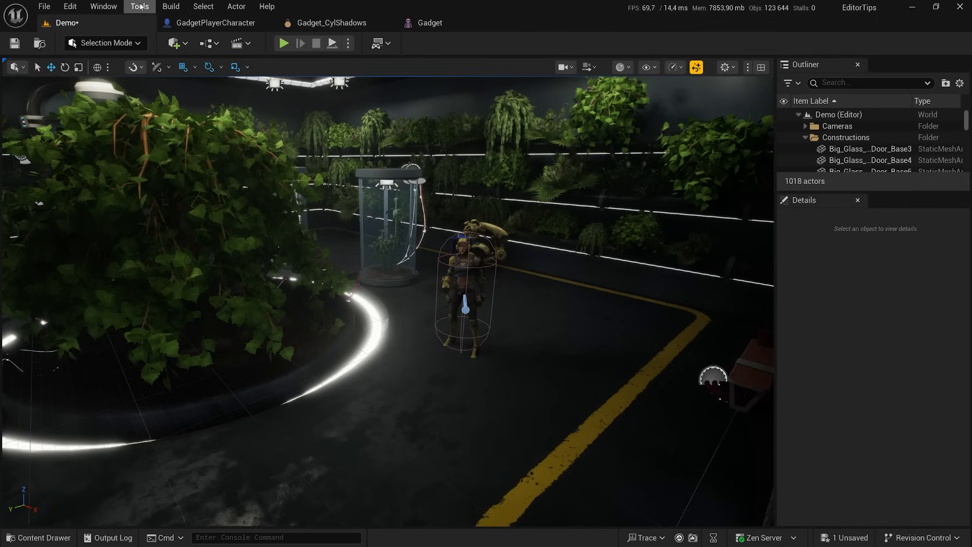
Bring up the Blueprint Debugger, then close it and the floating Message/Output Log window
left_click(139, 6)
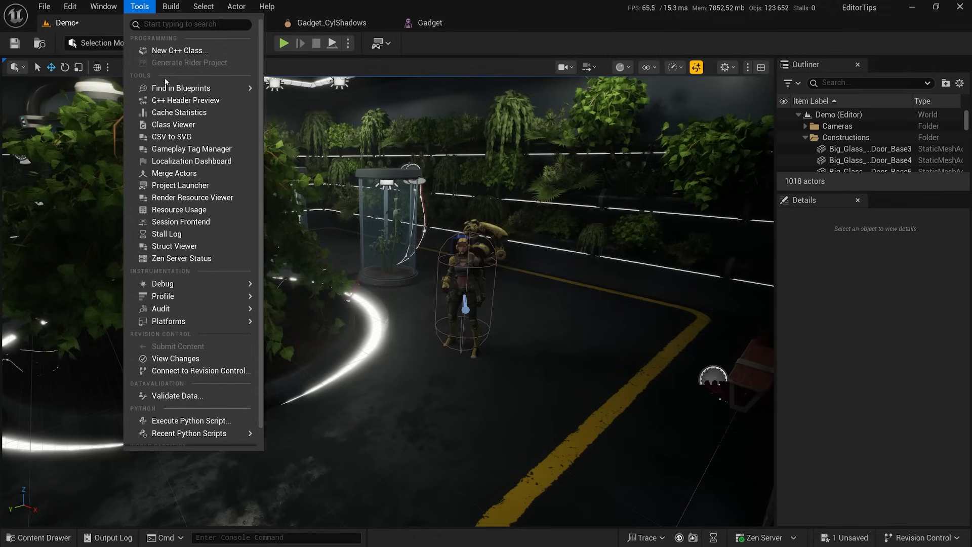
mouse_move(163, 284)
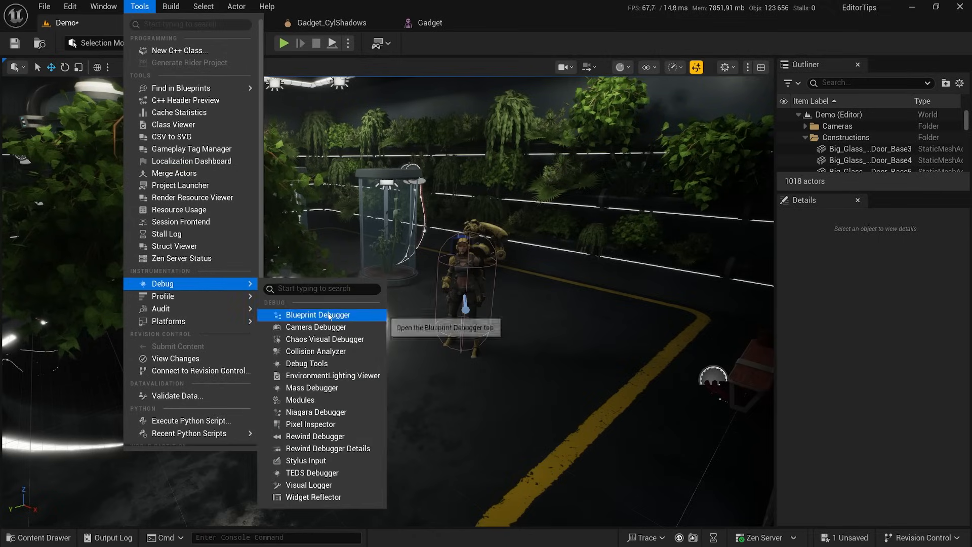
left_click(319, 315)
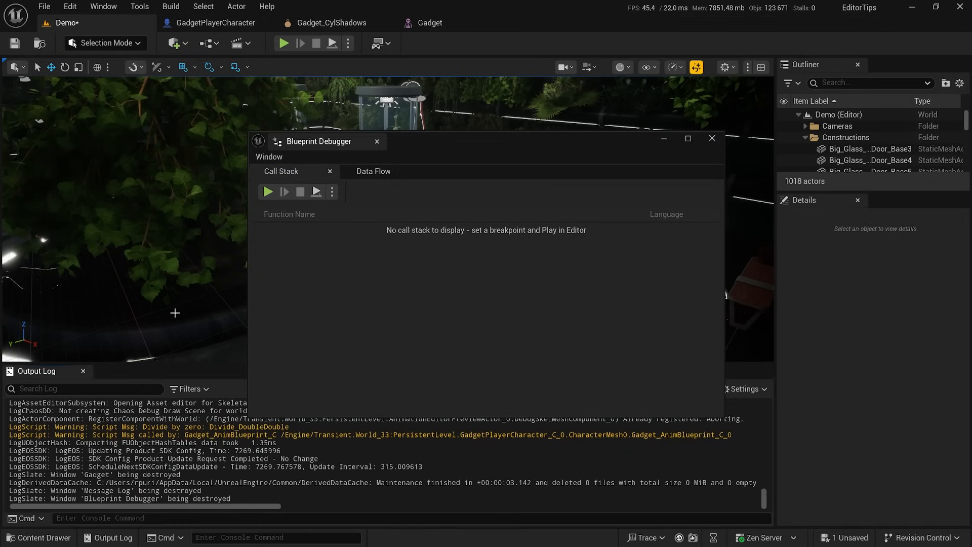
left_click(103, 6)
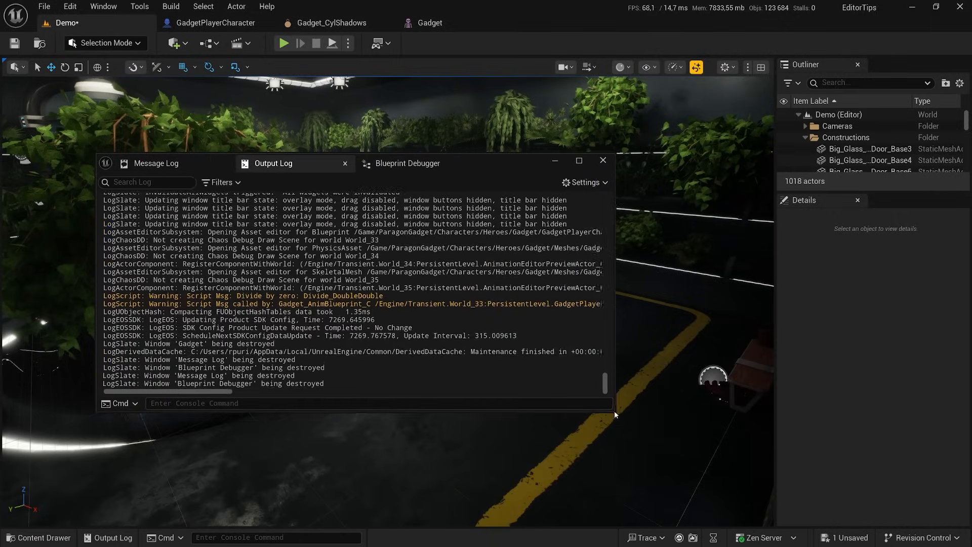
left_click(602, 163)
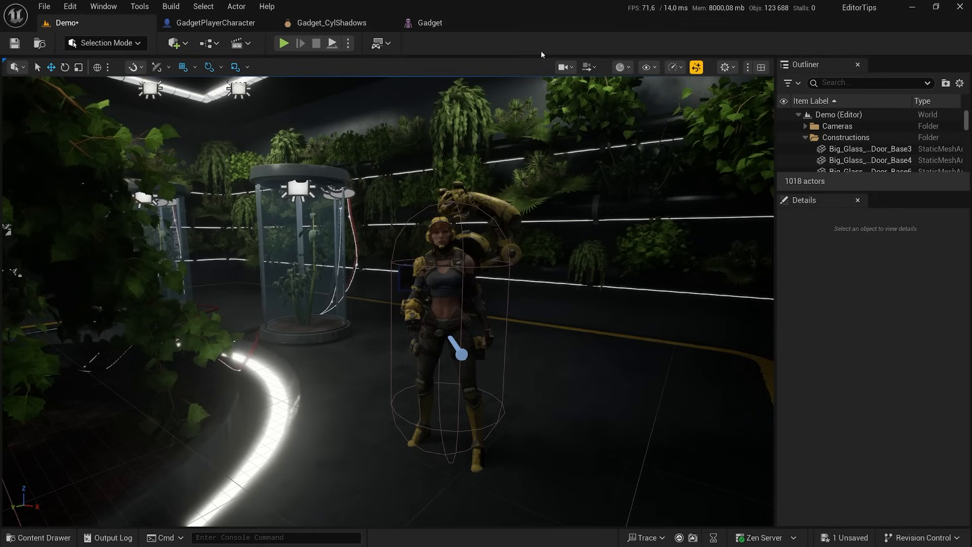
key("Ctrl+p")
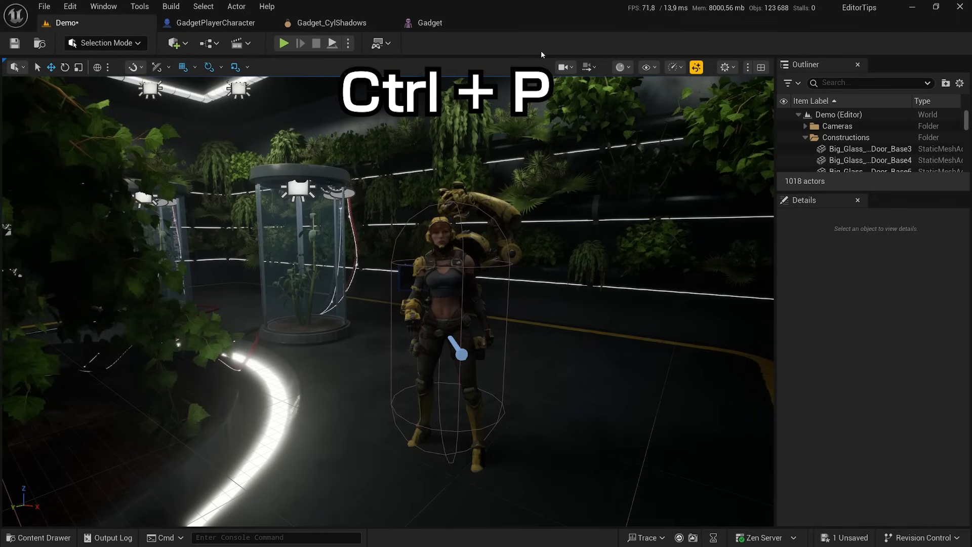
key("ctrl+p")
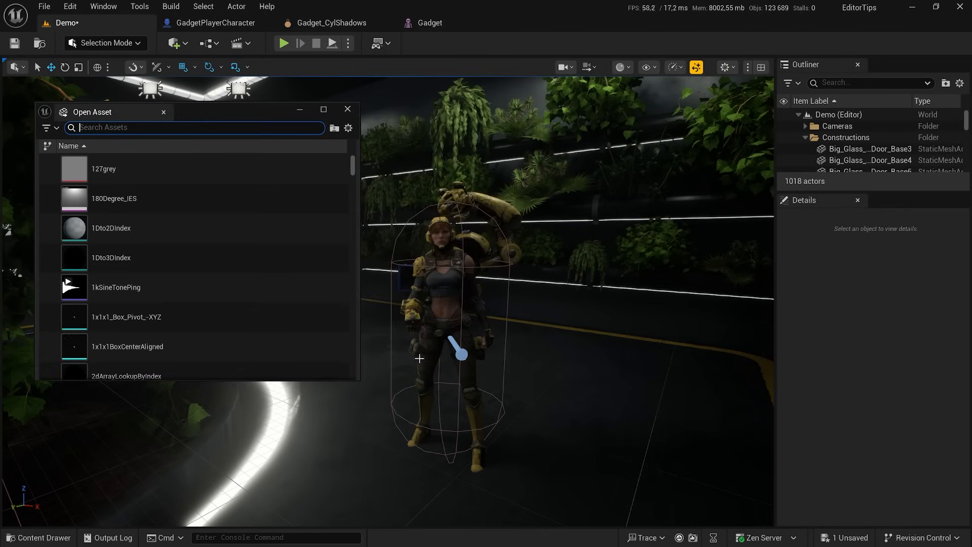
left_click(429, 24)
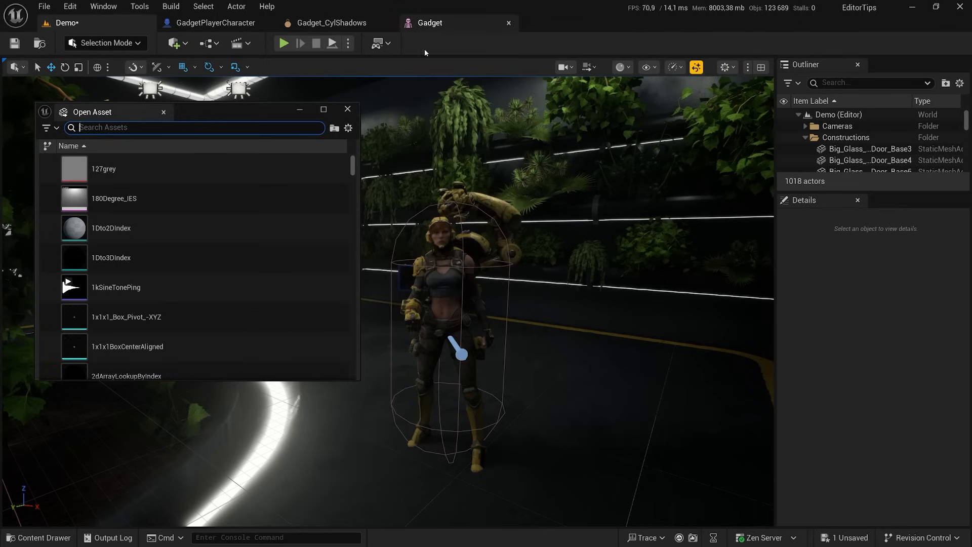
type("gadget")
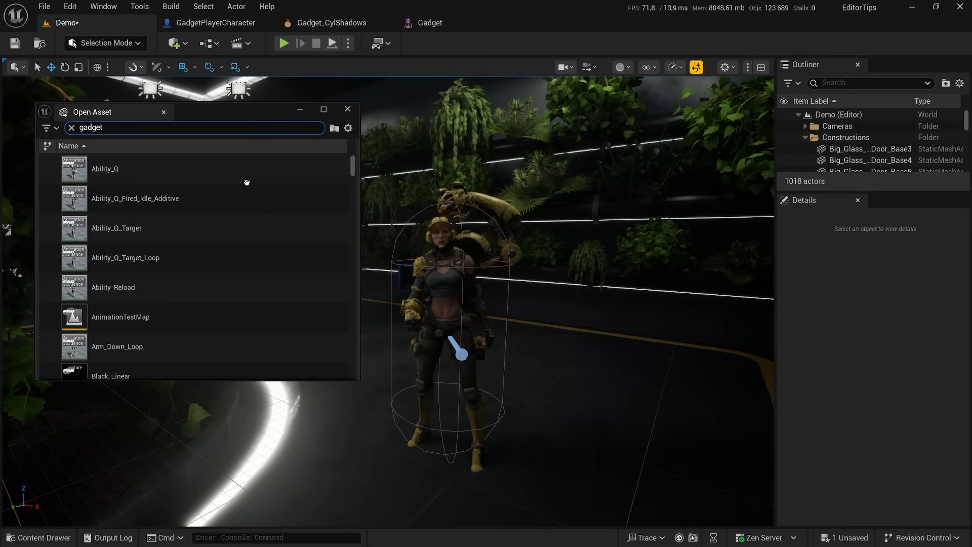
scroll("down", 3)
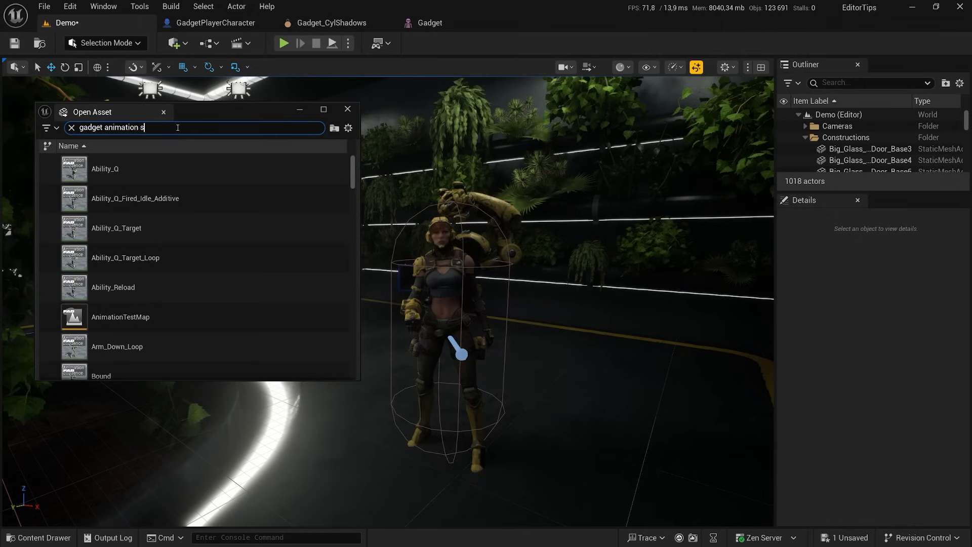
type("equence")
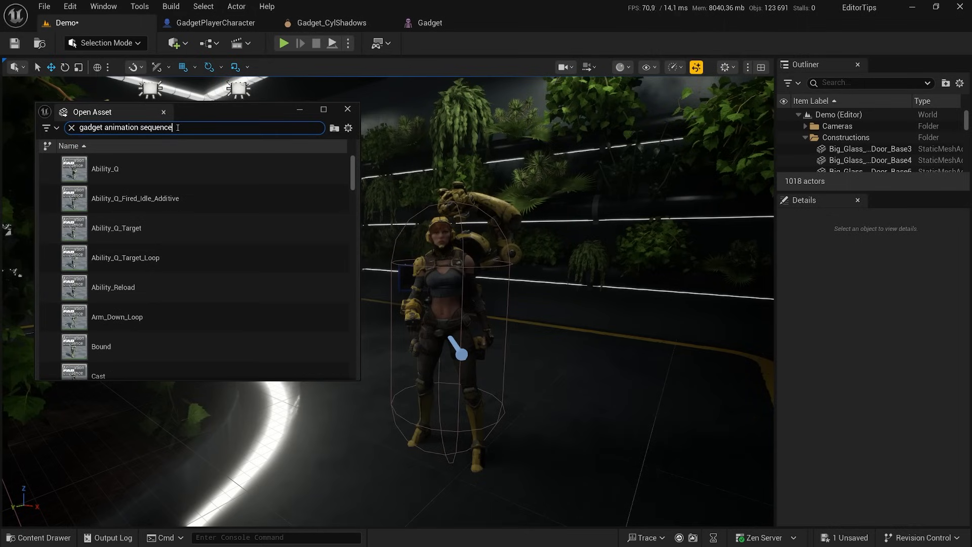
scroll("down", 3)
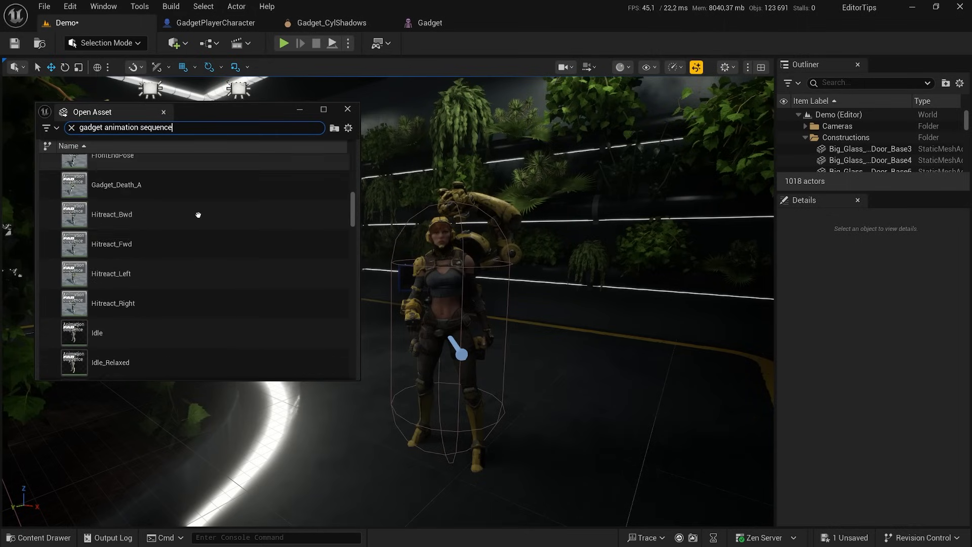
scroll("down", 3)
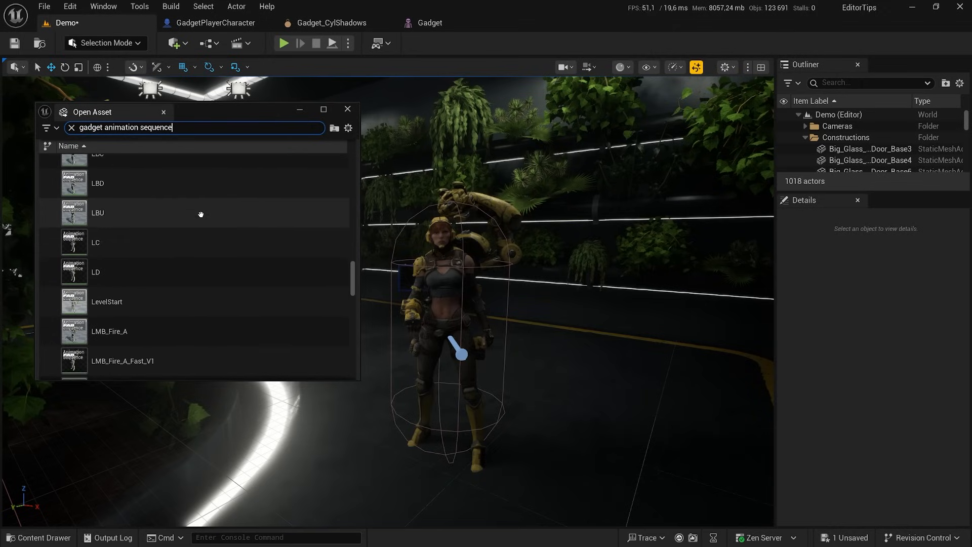
scroll("down", 3)
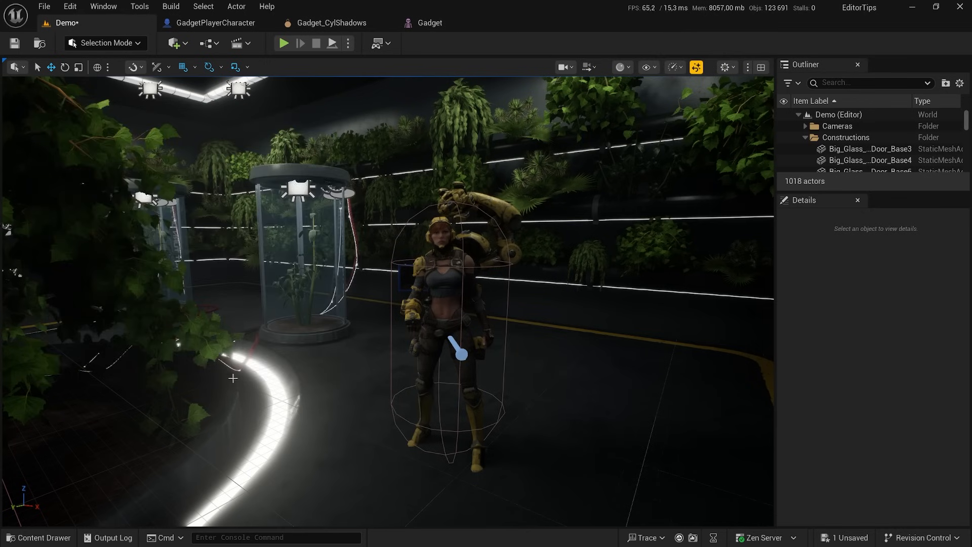
Filter the Characters folder in the Content Drawer to Animation Sequence assets
left_click(38, 536)
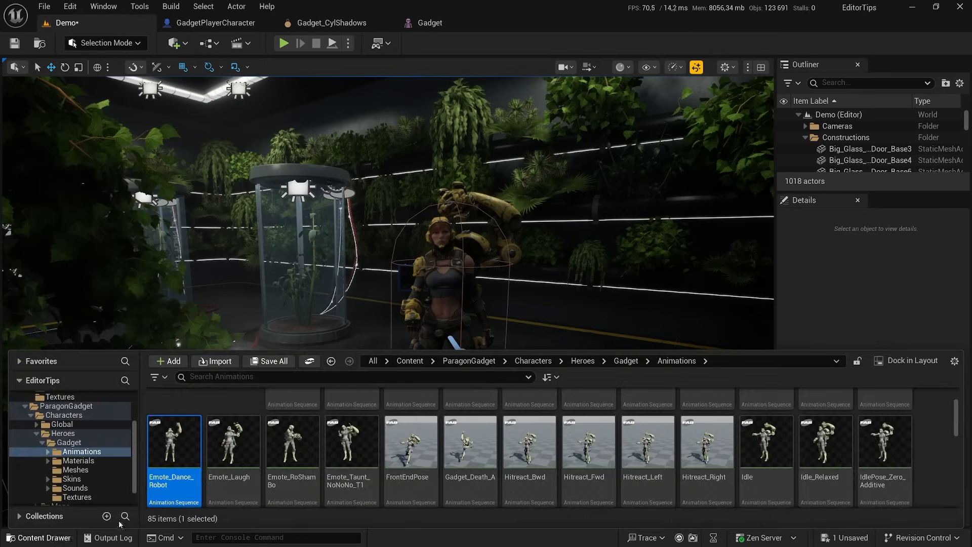
left_click(63, 415)
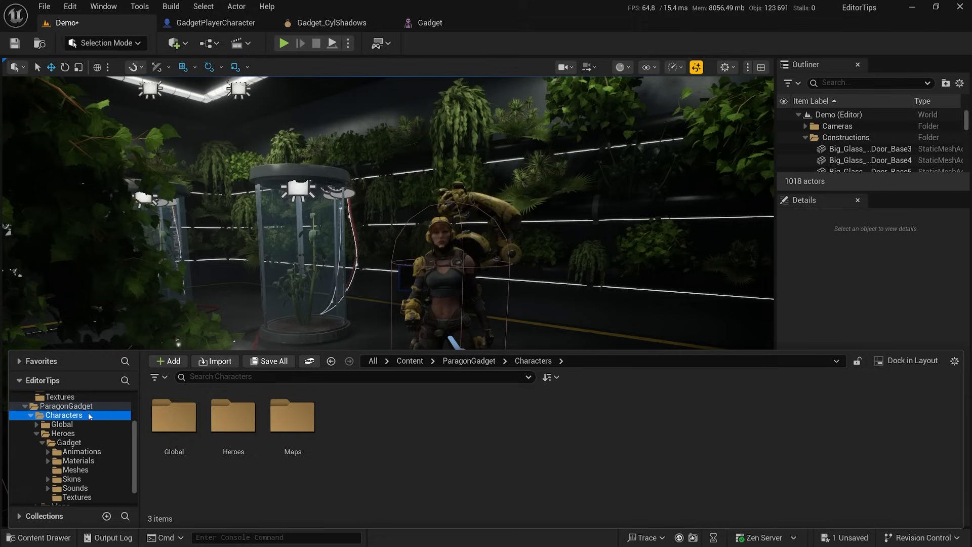
left_click(158, 377)
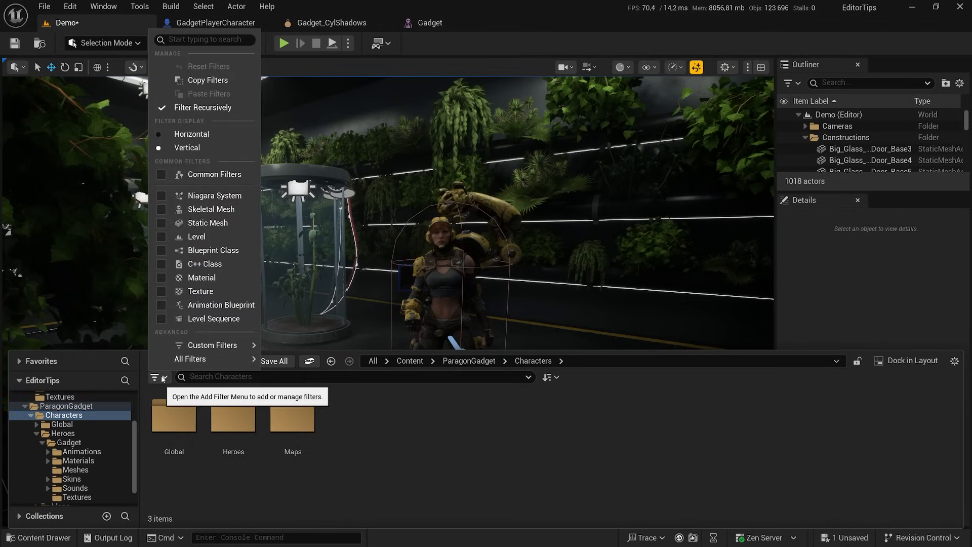
mouse_move(211, 345)
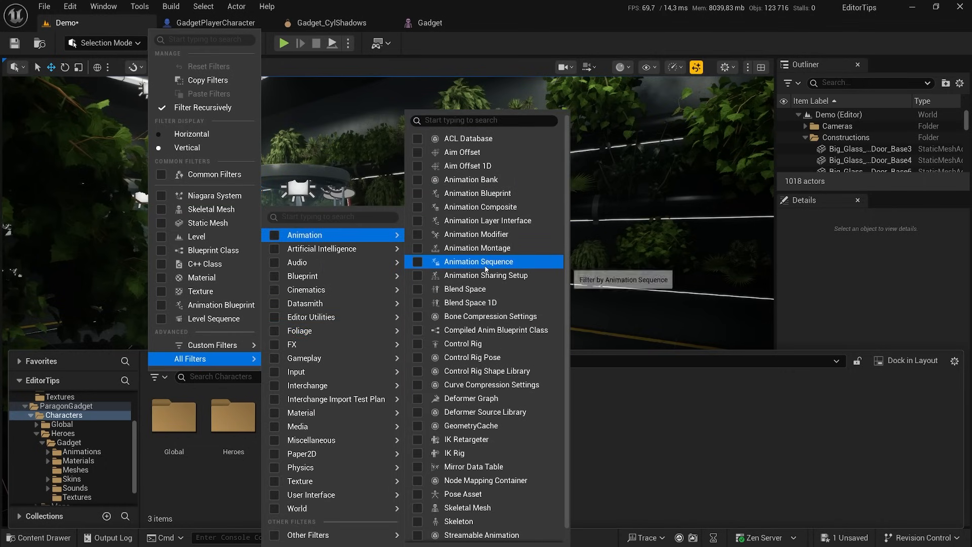
left_click(478, 261)
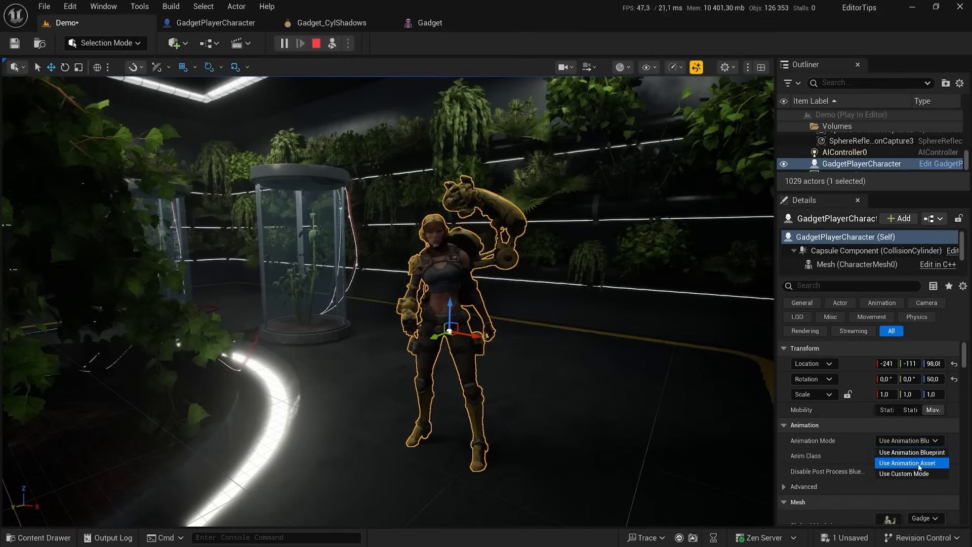
Set Animation Mode to Use Animation Asset and assign Emote_Dance_Robot as Anim to Play
left_click(906, 463)
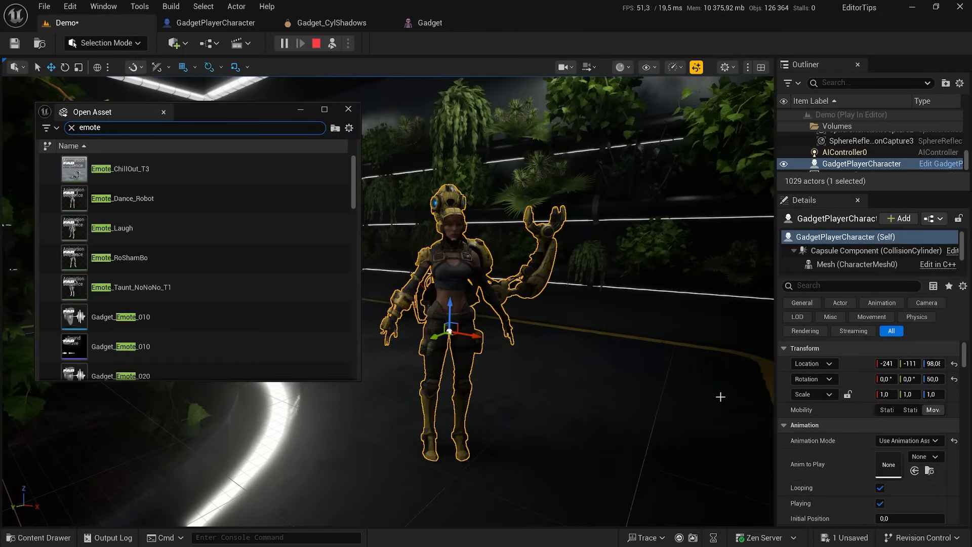
left_click(123, 198)
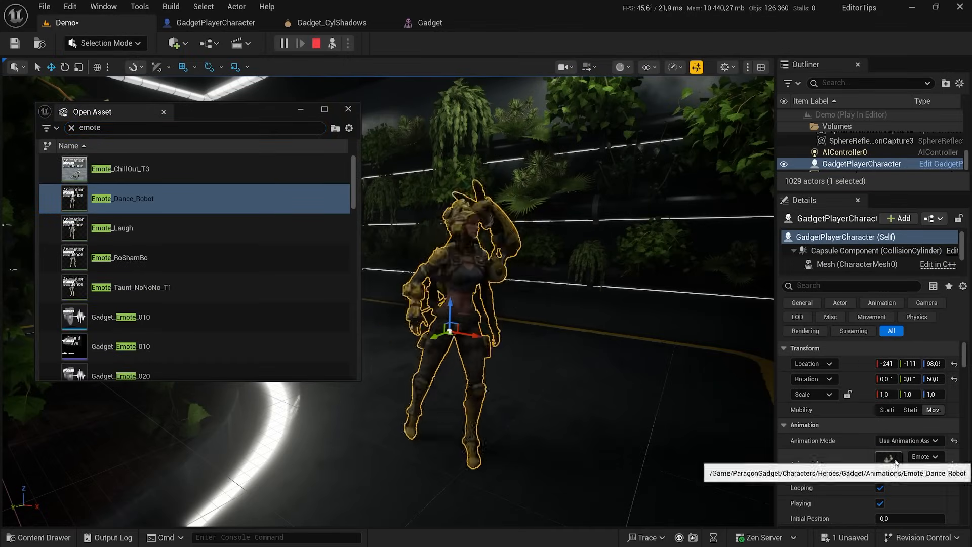
left_click(348, 111)
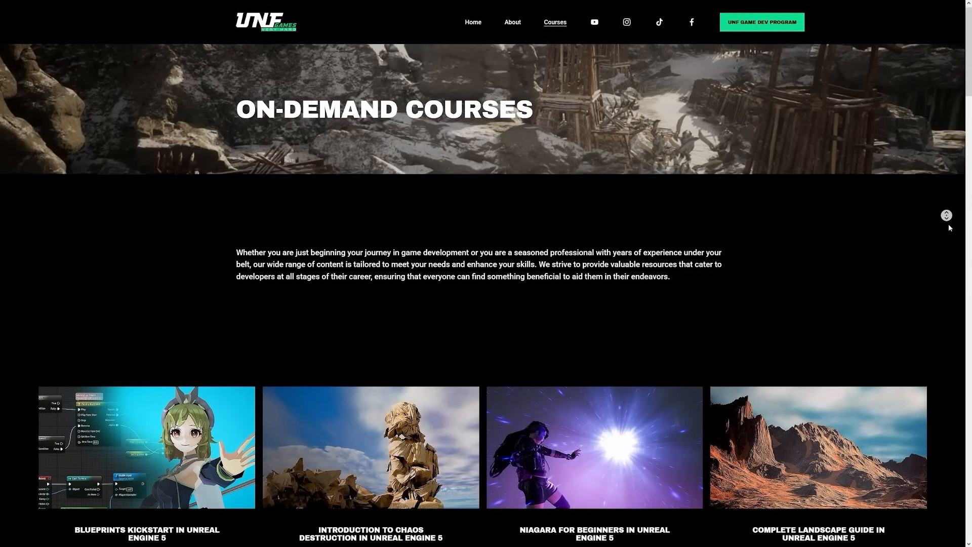
Scroll down the On-Demand Courses page to reveal more free UE5 course cards
scroll("down", 3)
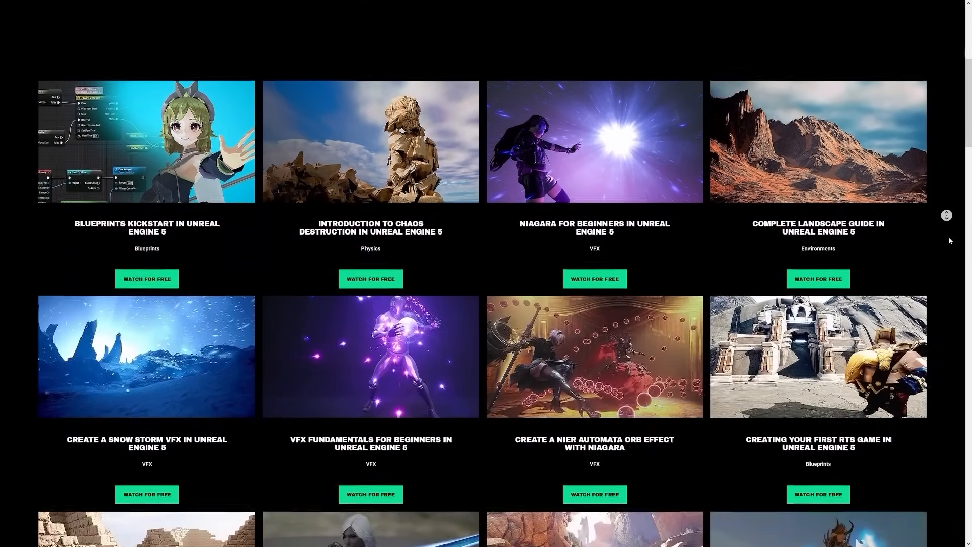
scroll("down", 3)
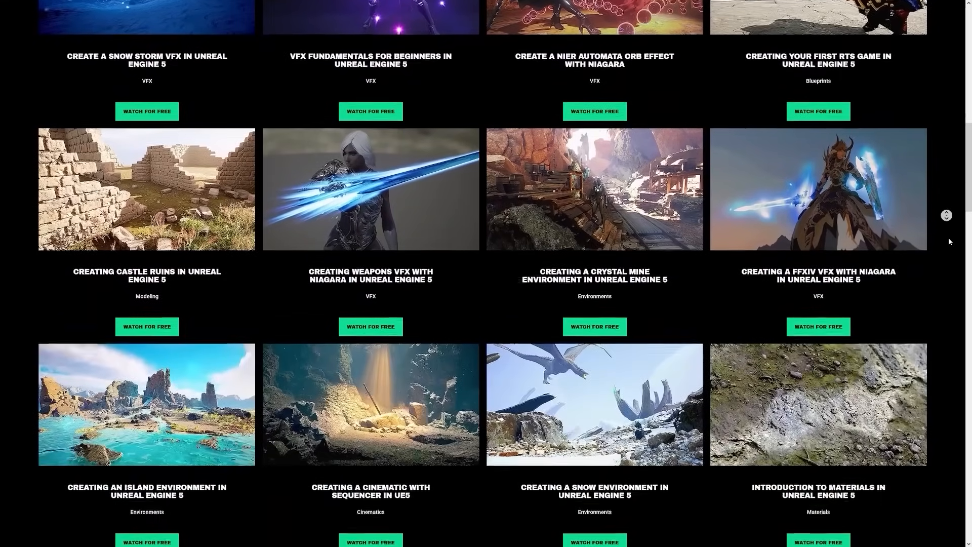
scroll("down", 3)
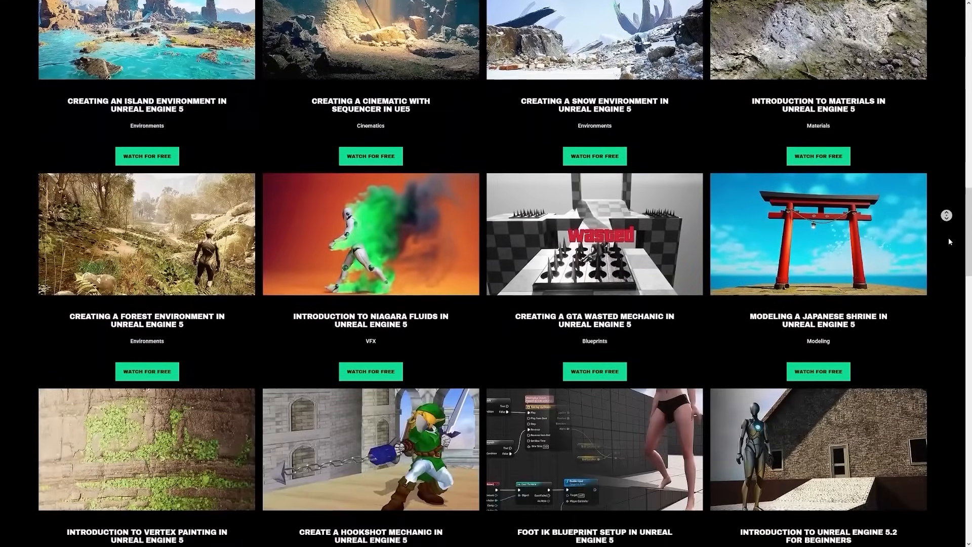